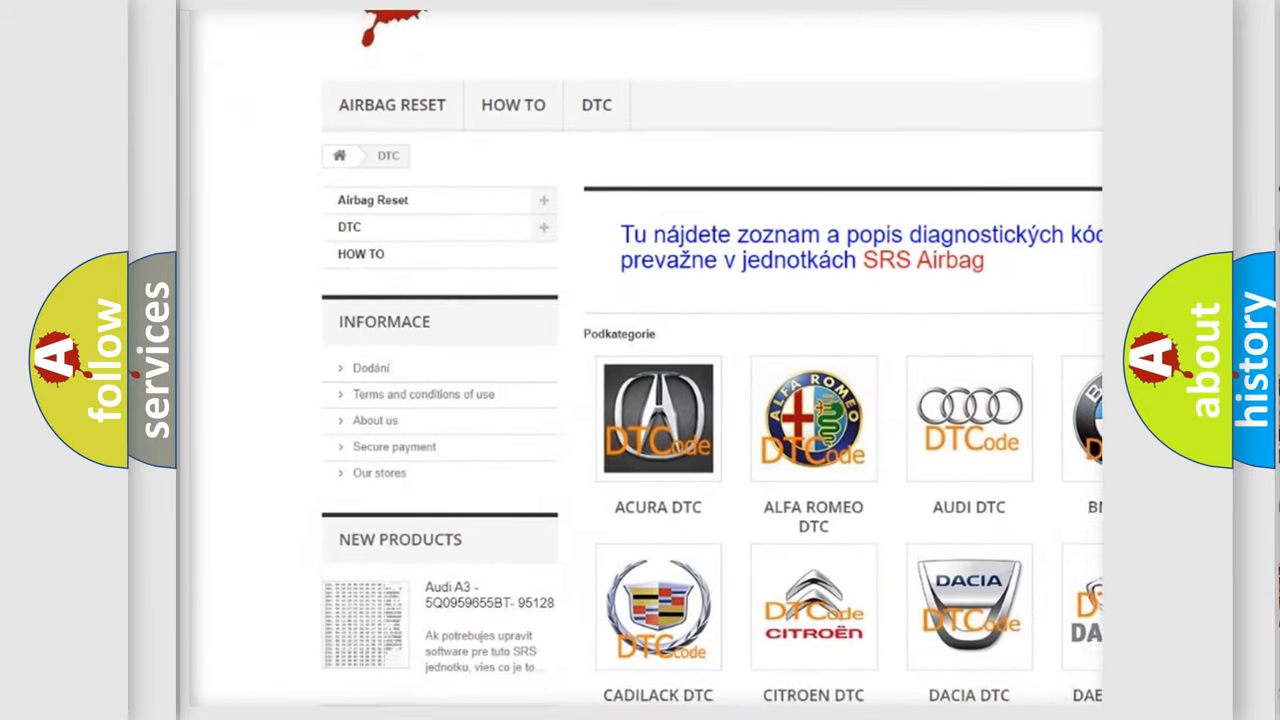
scroll("down", 3)
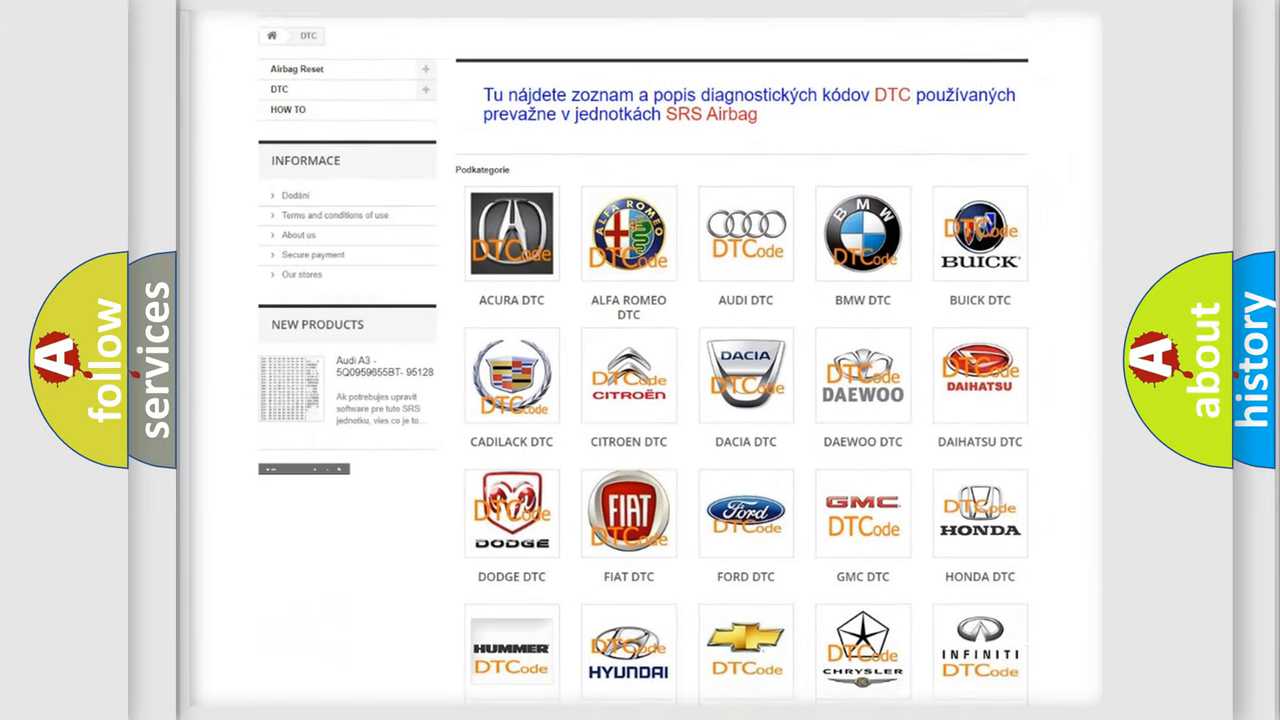
scroll("down", 3)
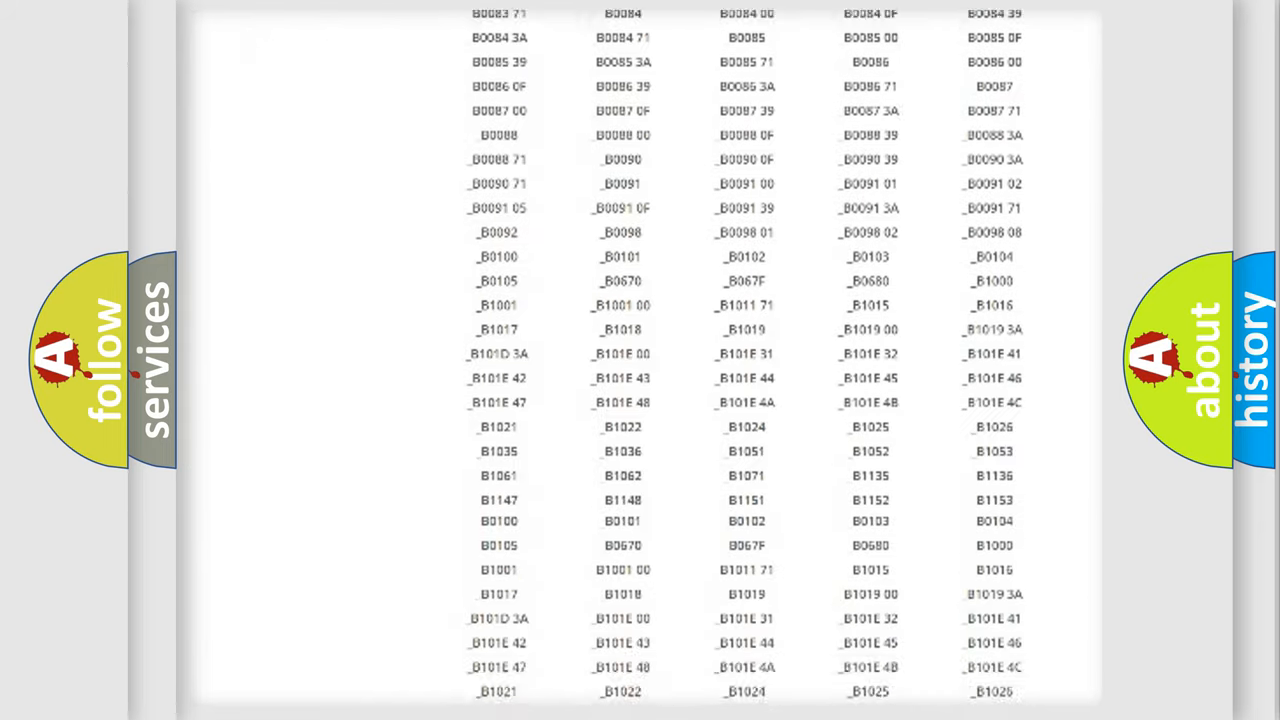
scroll("up", 3)
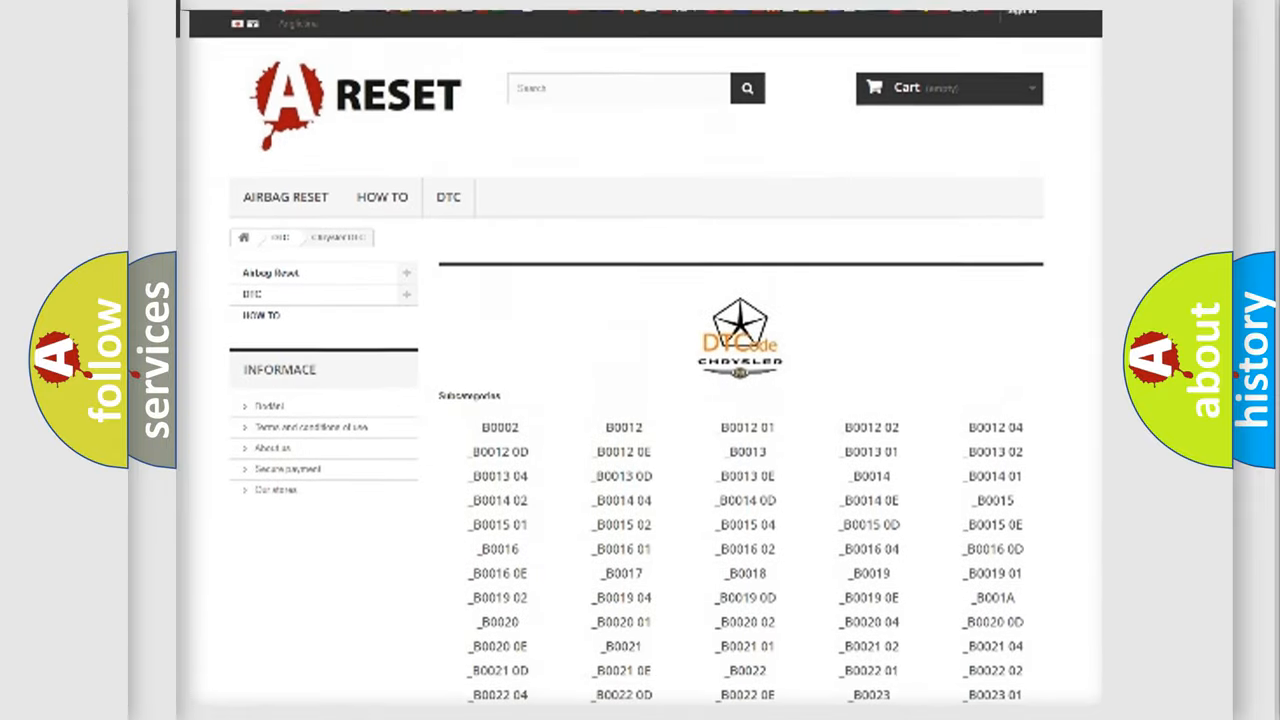